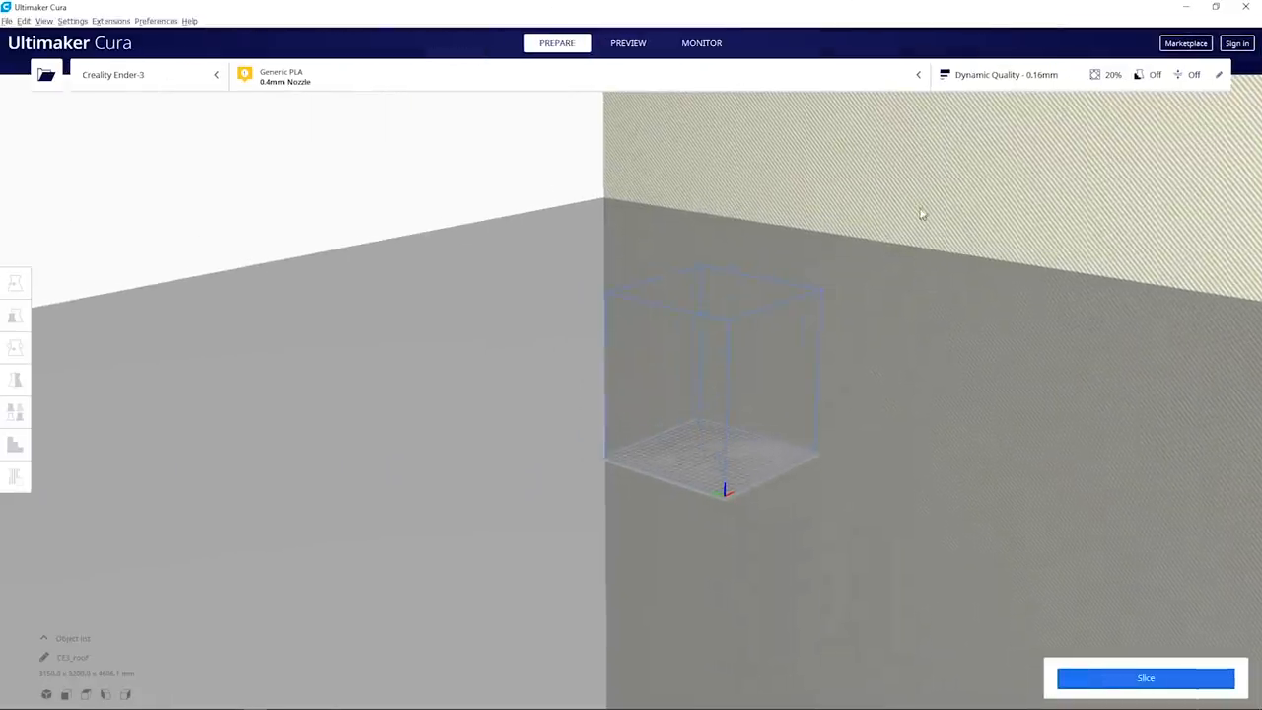
- Bring up the Scale panel for the selected oversized house model
click(16, 316)
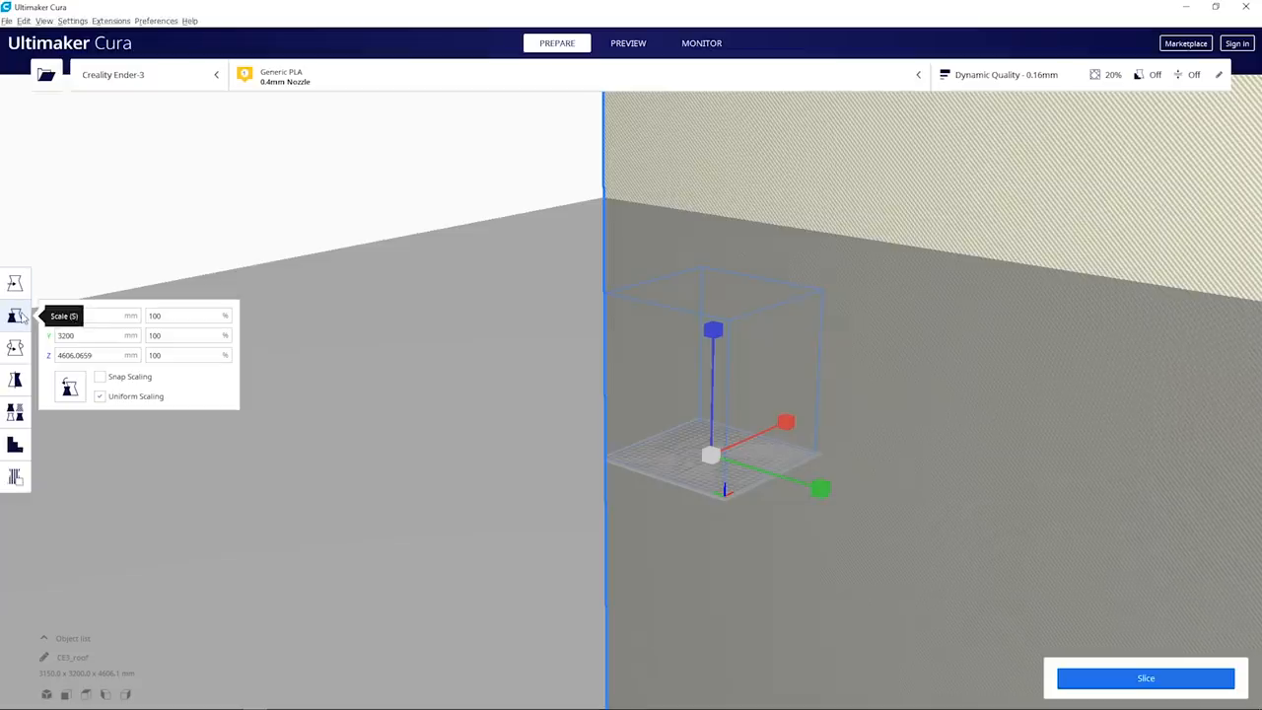
- Scale the house model uniformly to 1% via the X percentage field
click(188, 316)
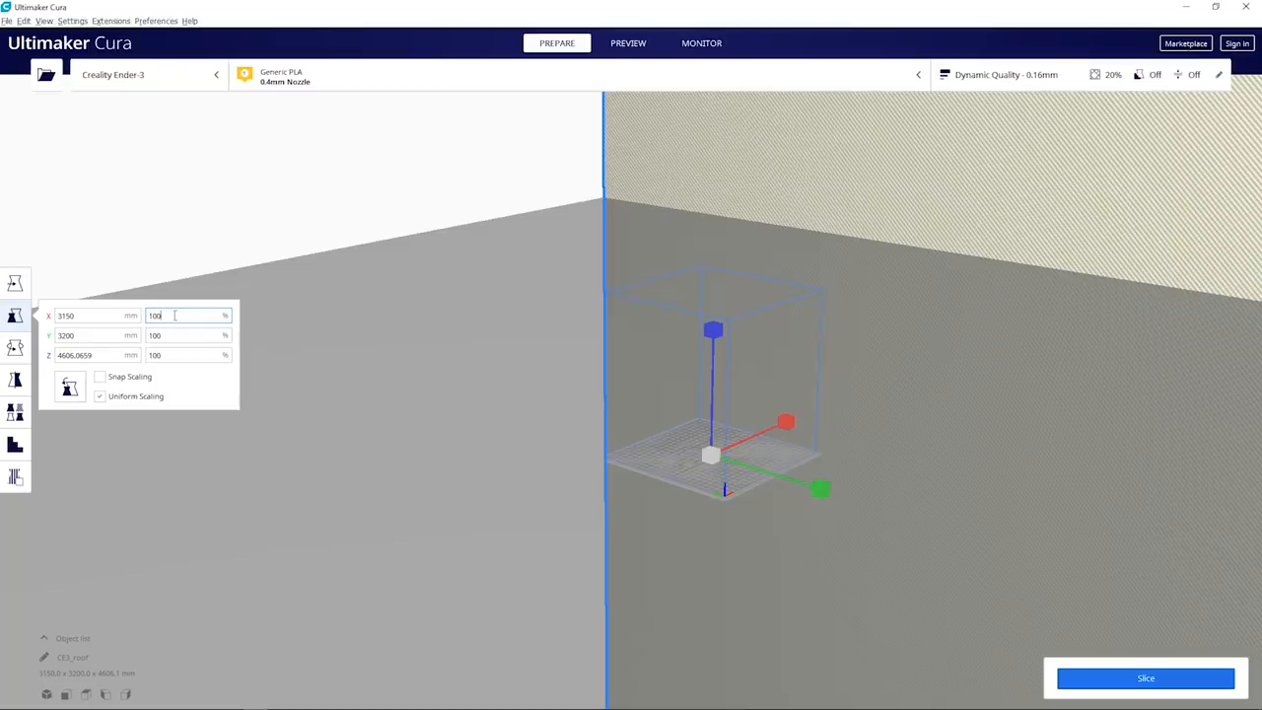
text(1)
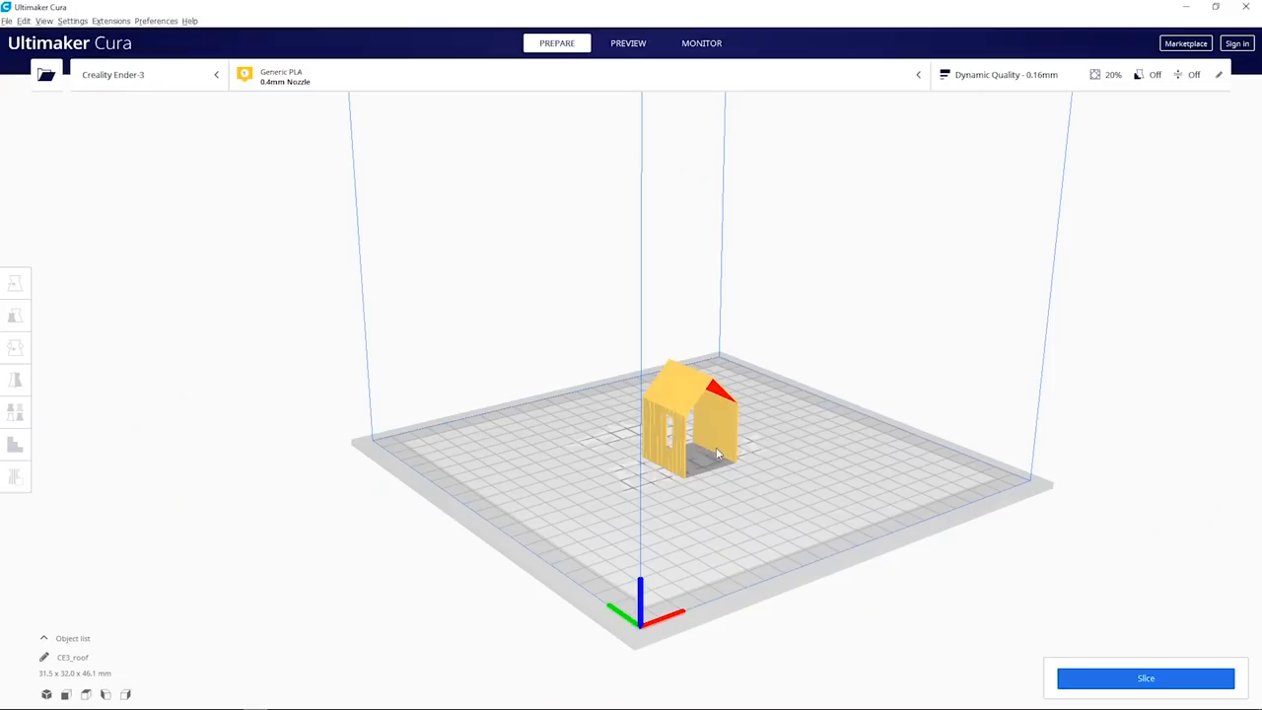
mouse_move(699, 446)
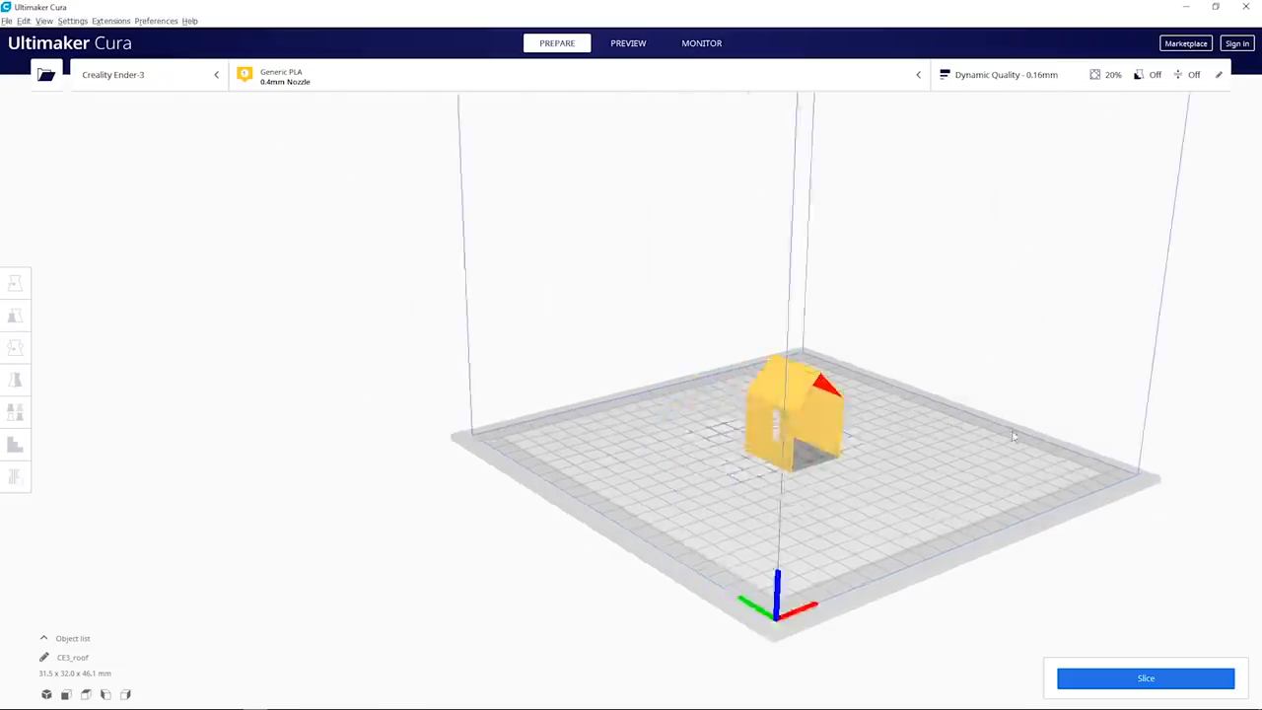
- Orbit the view to inspect the small house centered on the Ender-3 plate
drag(1009, 436, 779, 412)
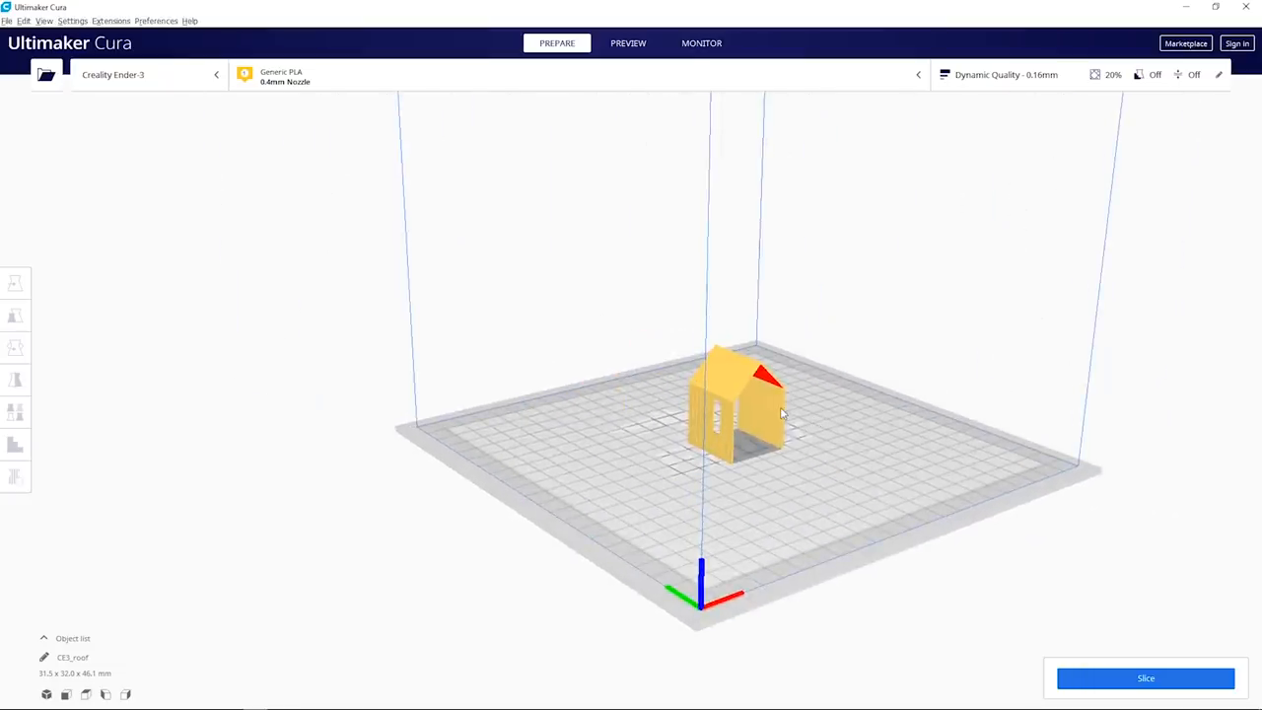